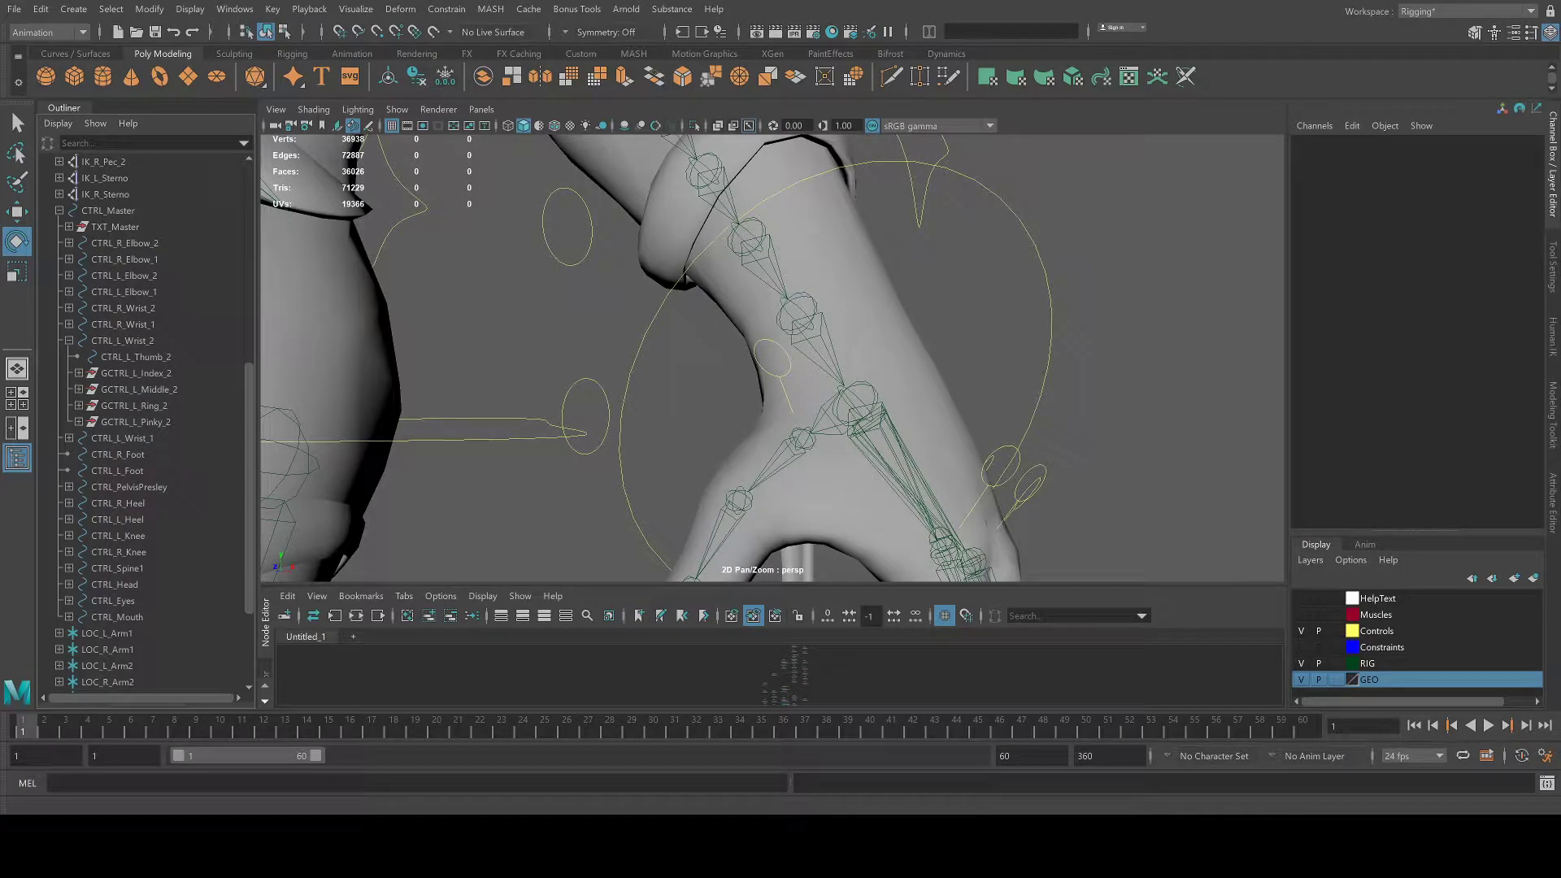
Select CTRL_L_Thumb_2 and rotate it to check its current orientation.
click(792, 413)
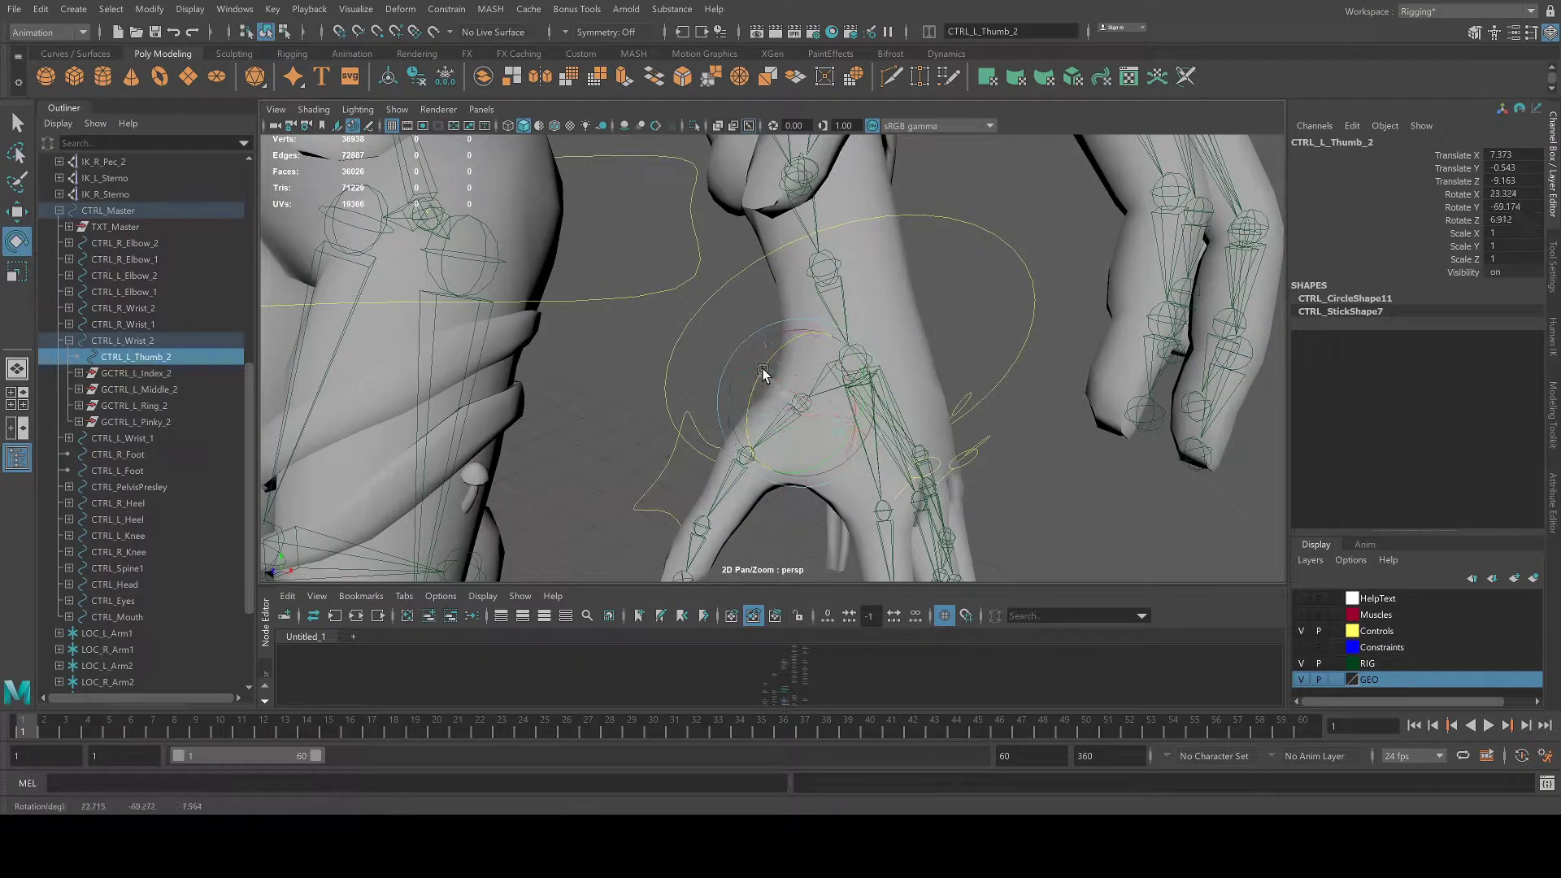
drag(762, 374, 1115, 361)
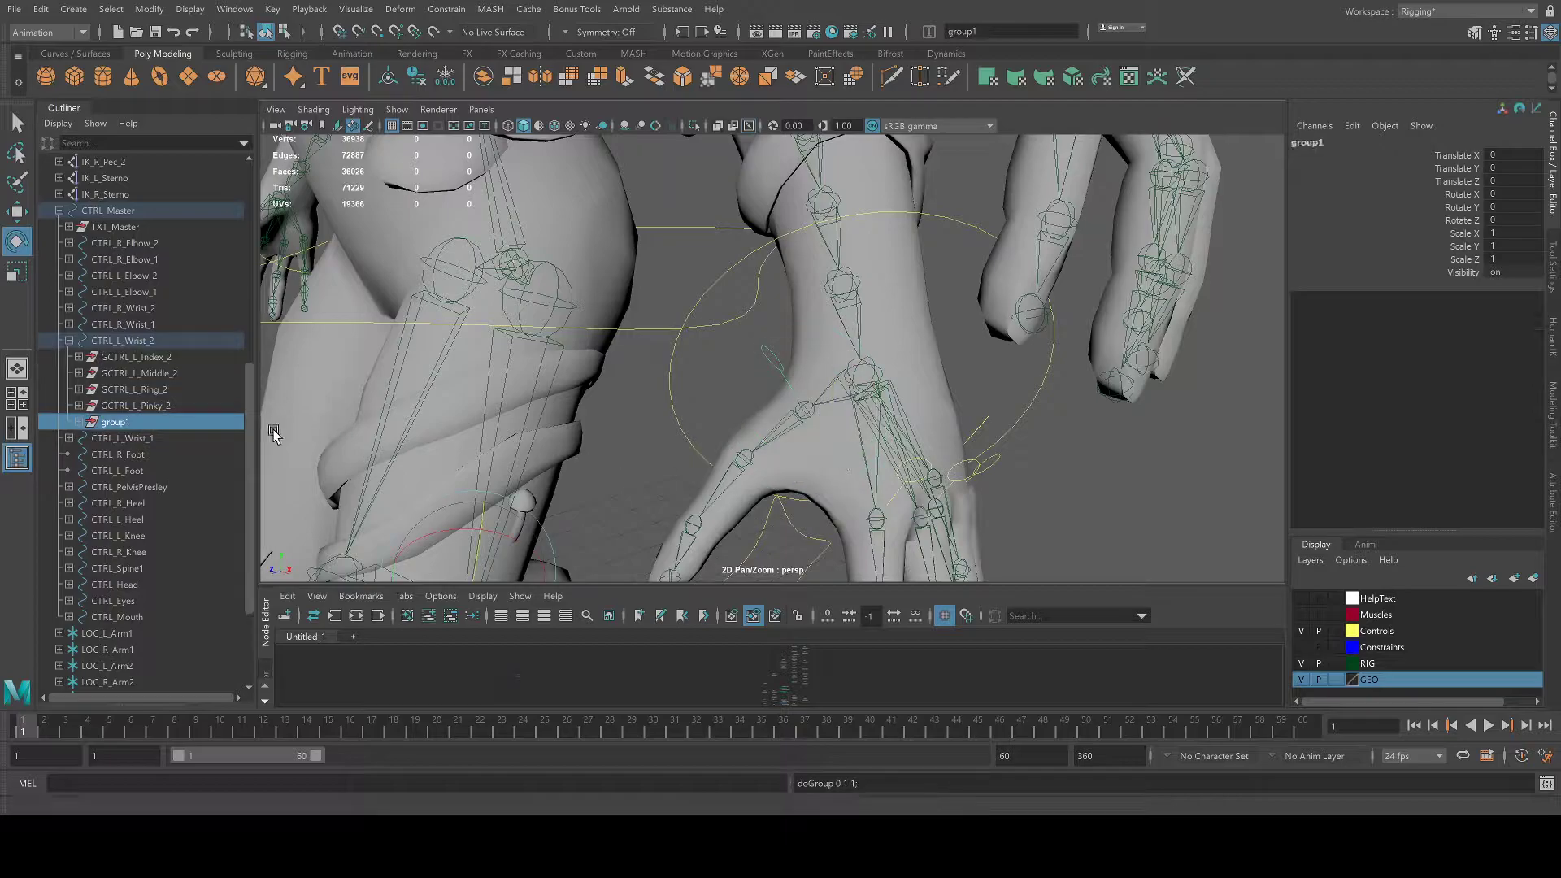
Rename the new group1 holding the thumb control, starting with 'CTRL_'.
double_click(114, 421)
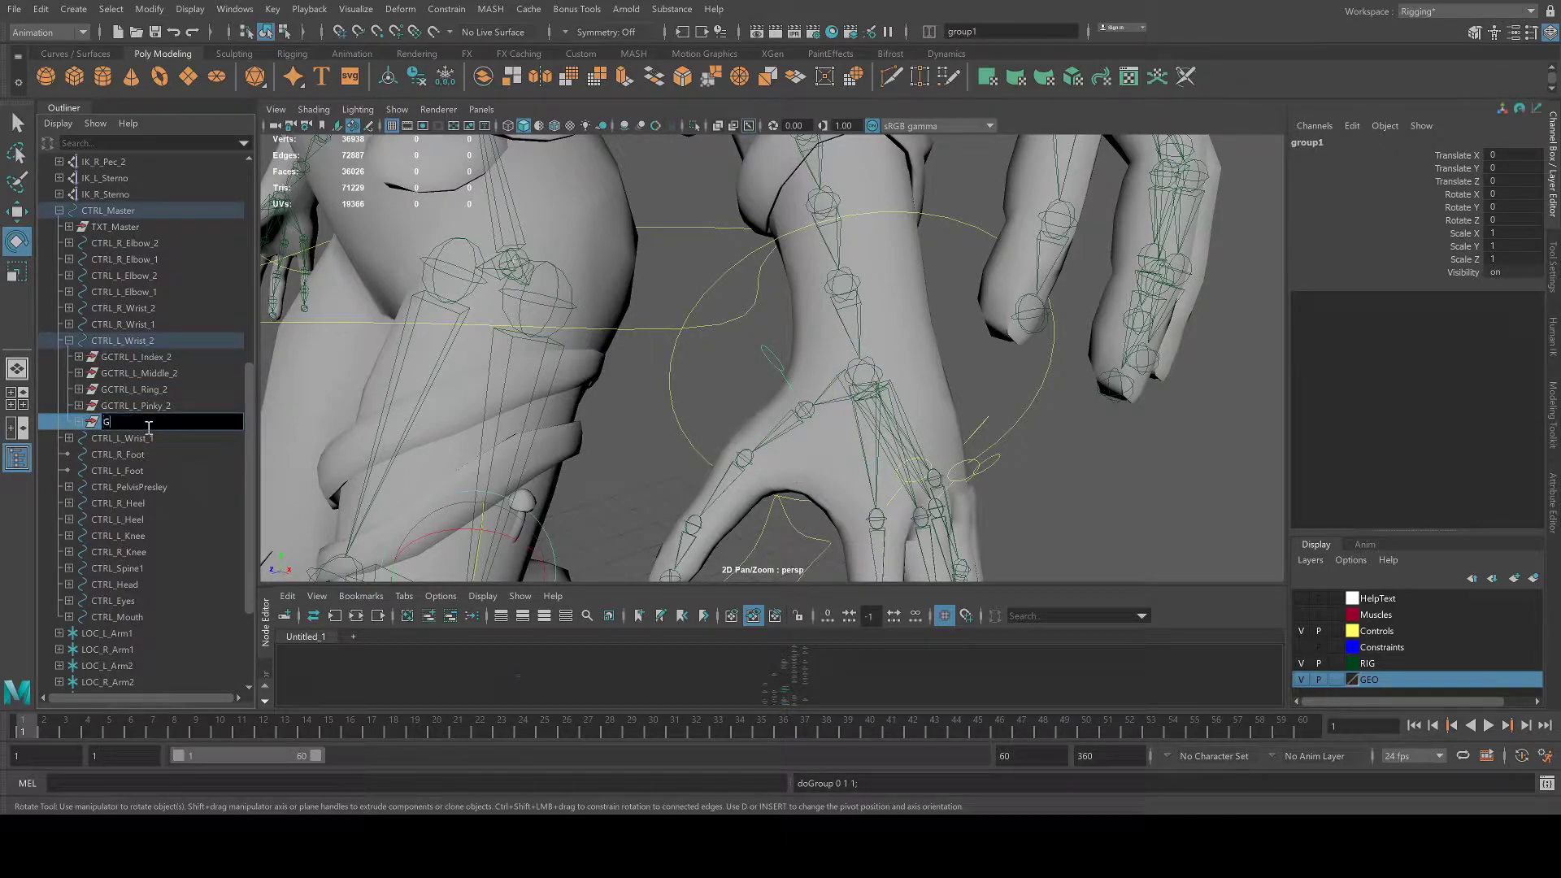
text(CTRL_L_Thumb_2)
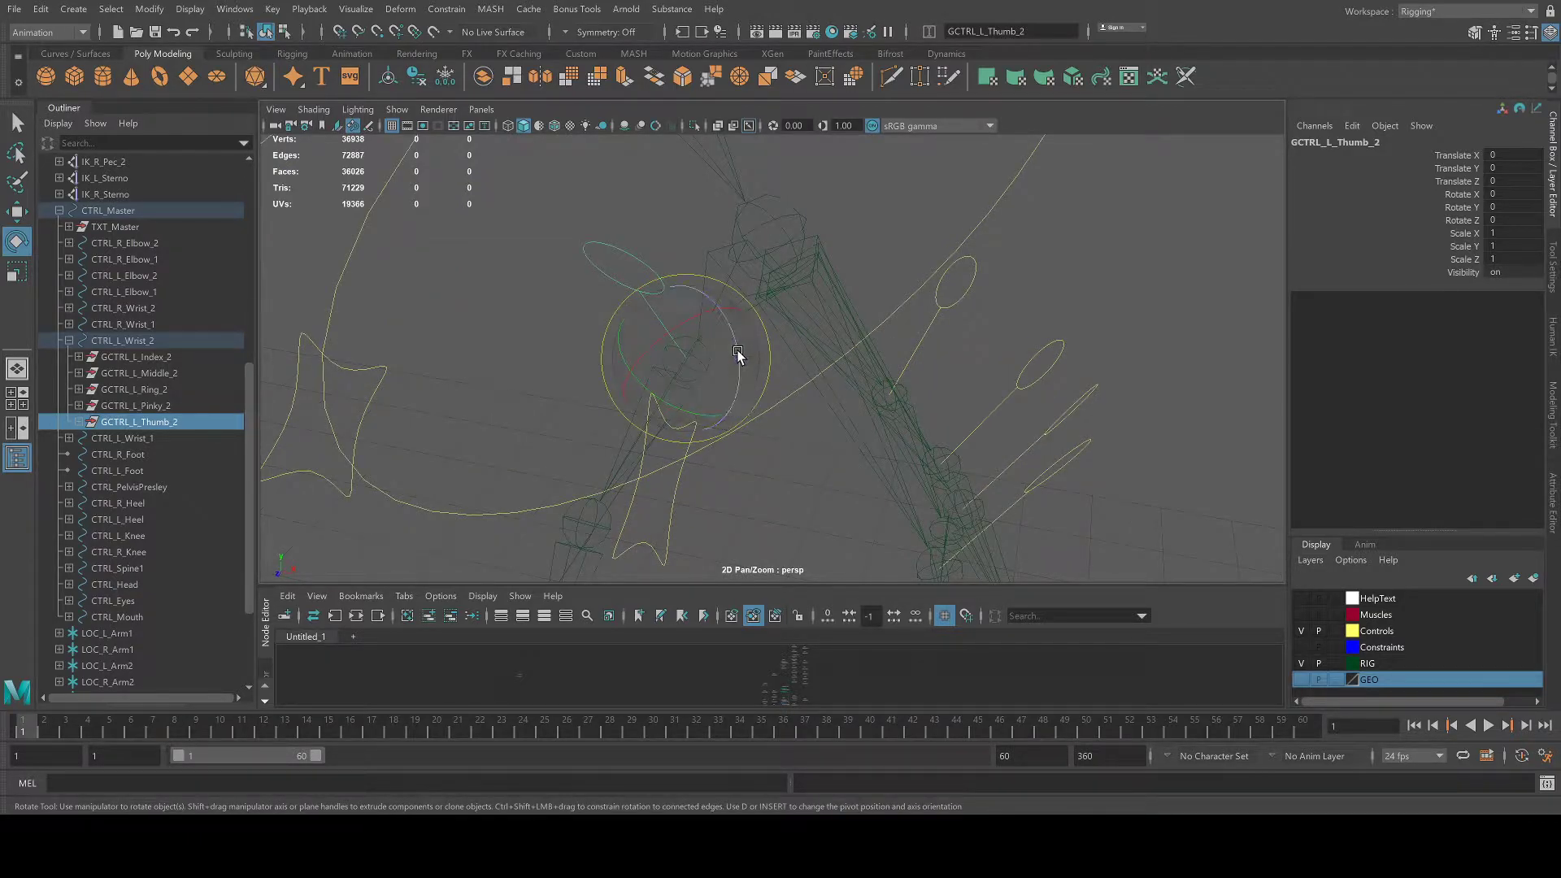
Rotate GCTRL_L_Thumb_2 until its orientation matches the thumb joint.
drag(737, 356, 625, 388)
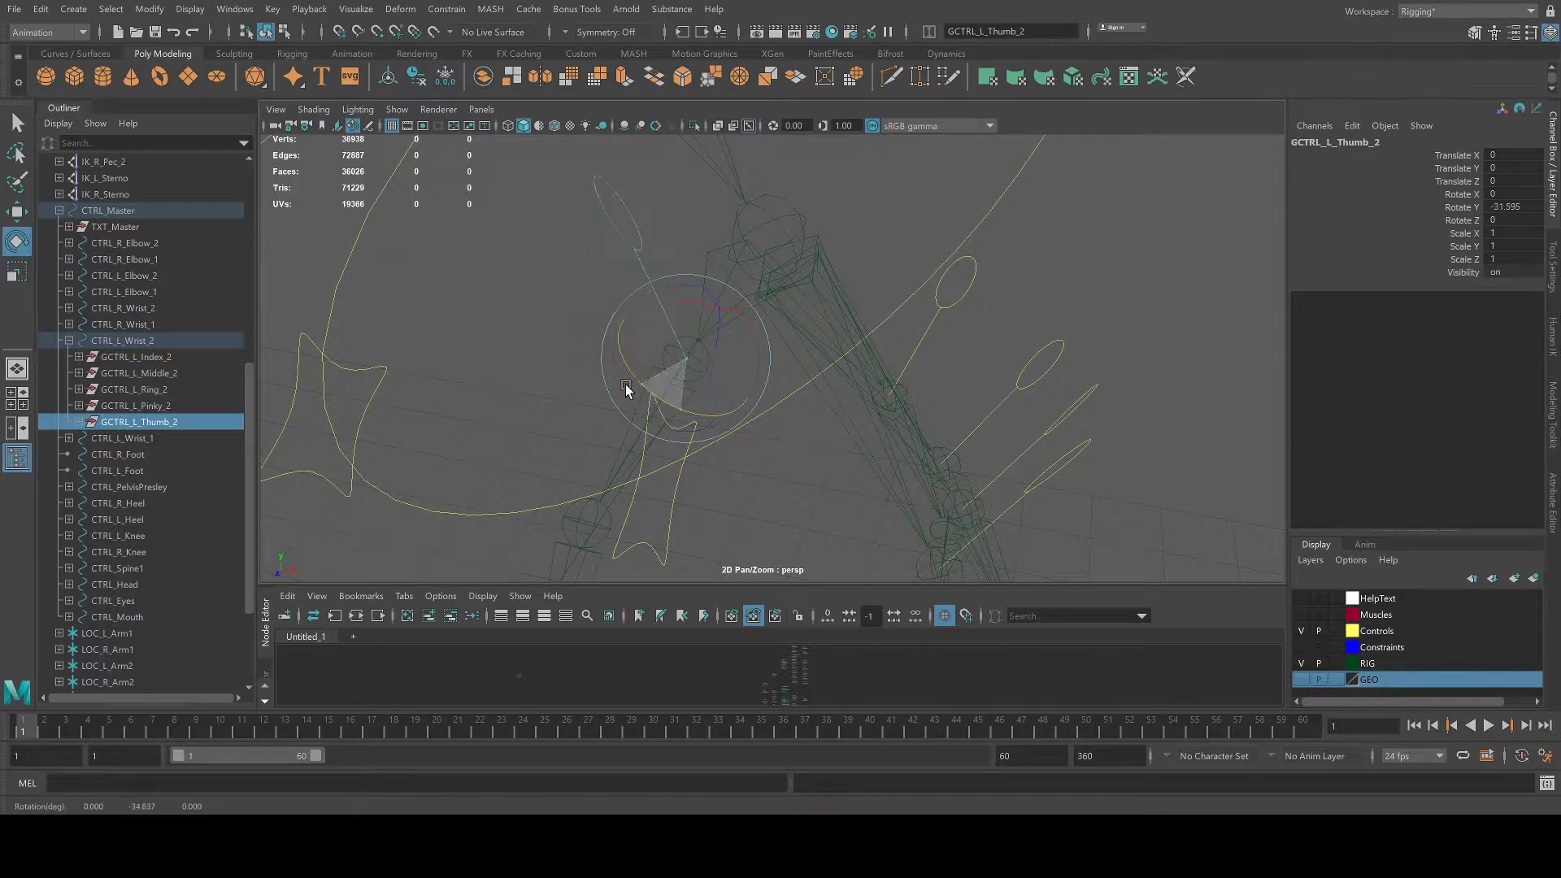
drag(625, 389, 807, 317)
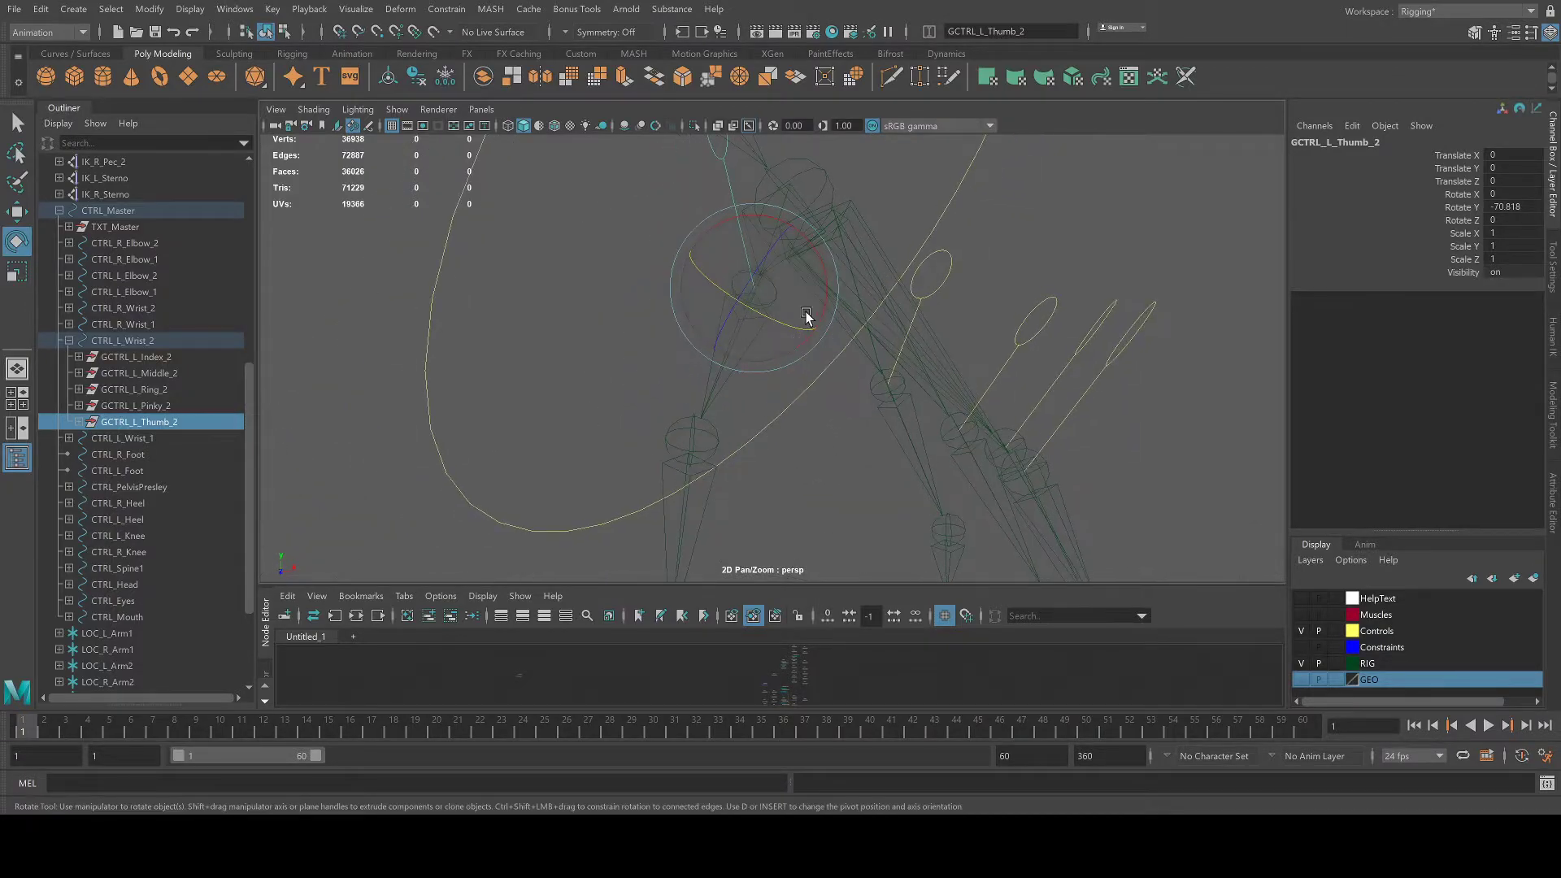
drag(807, 317, 811, 291)
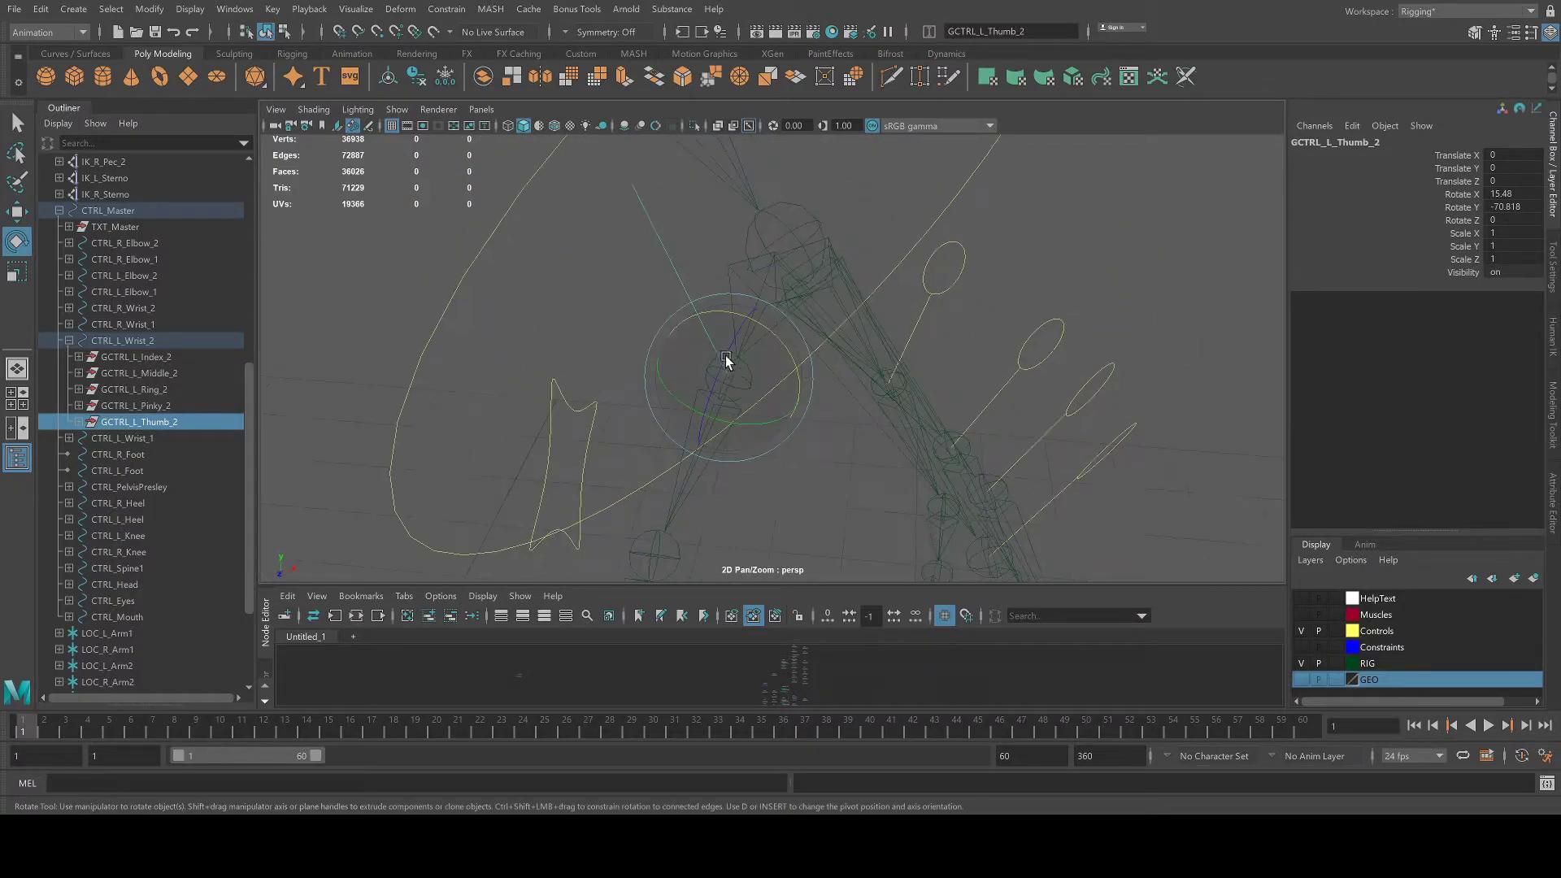
drag(725, 361, 698, 395)
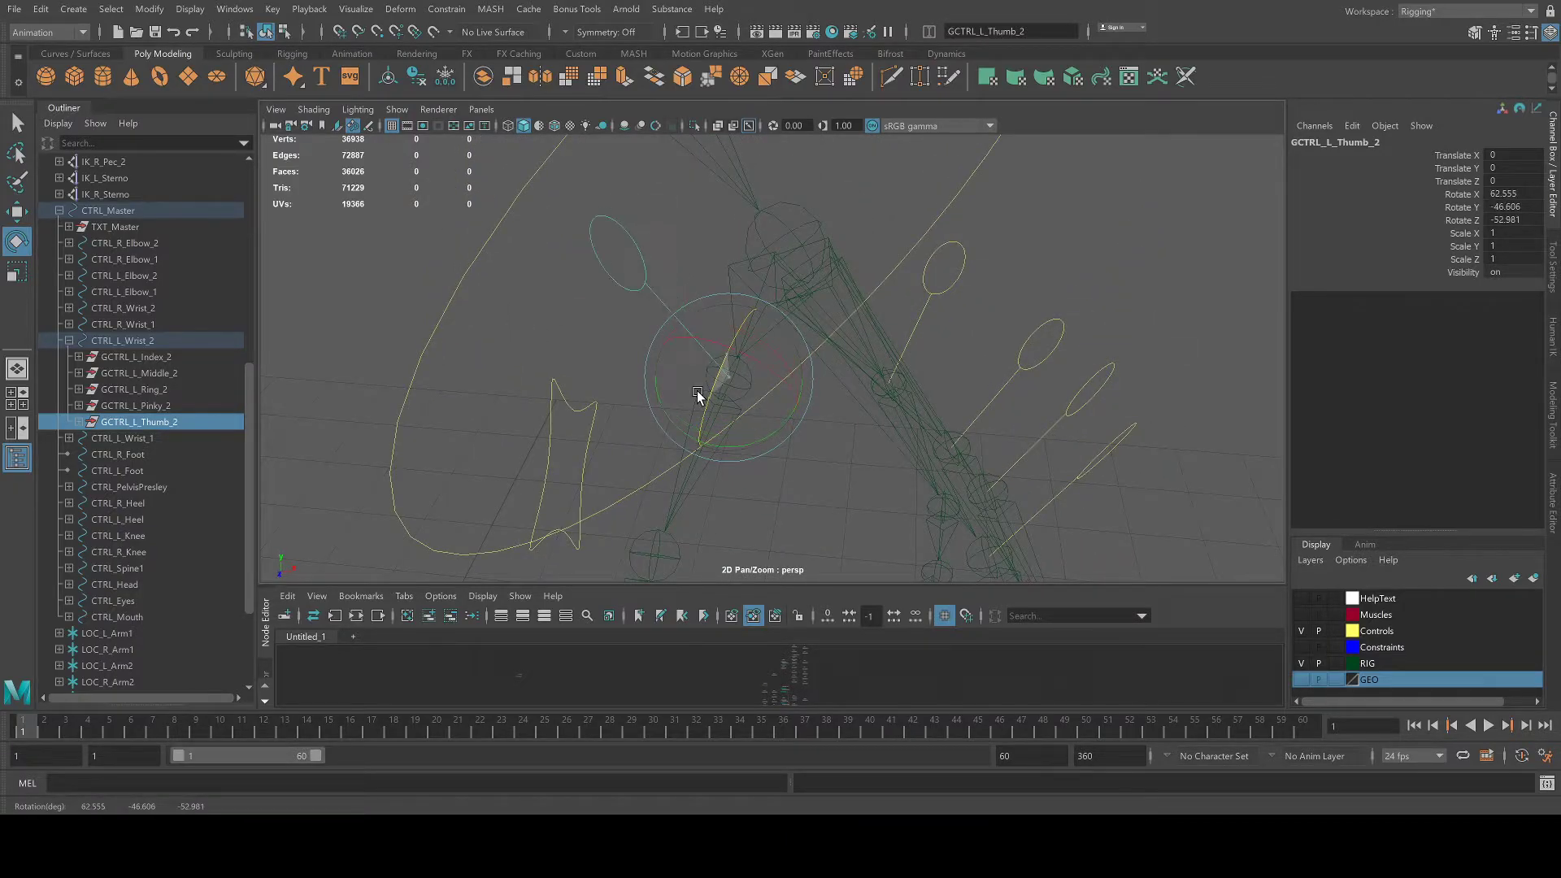
drag(697, 394, 849, 475)
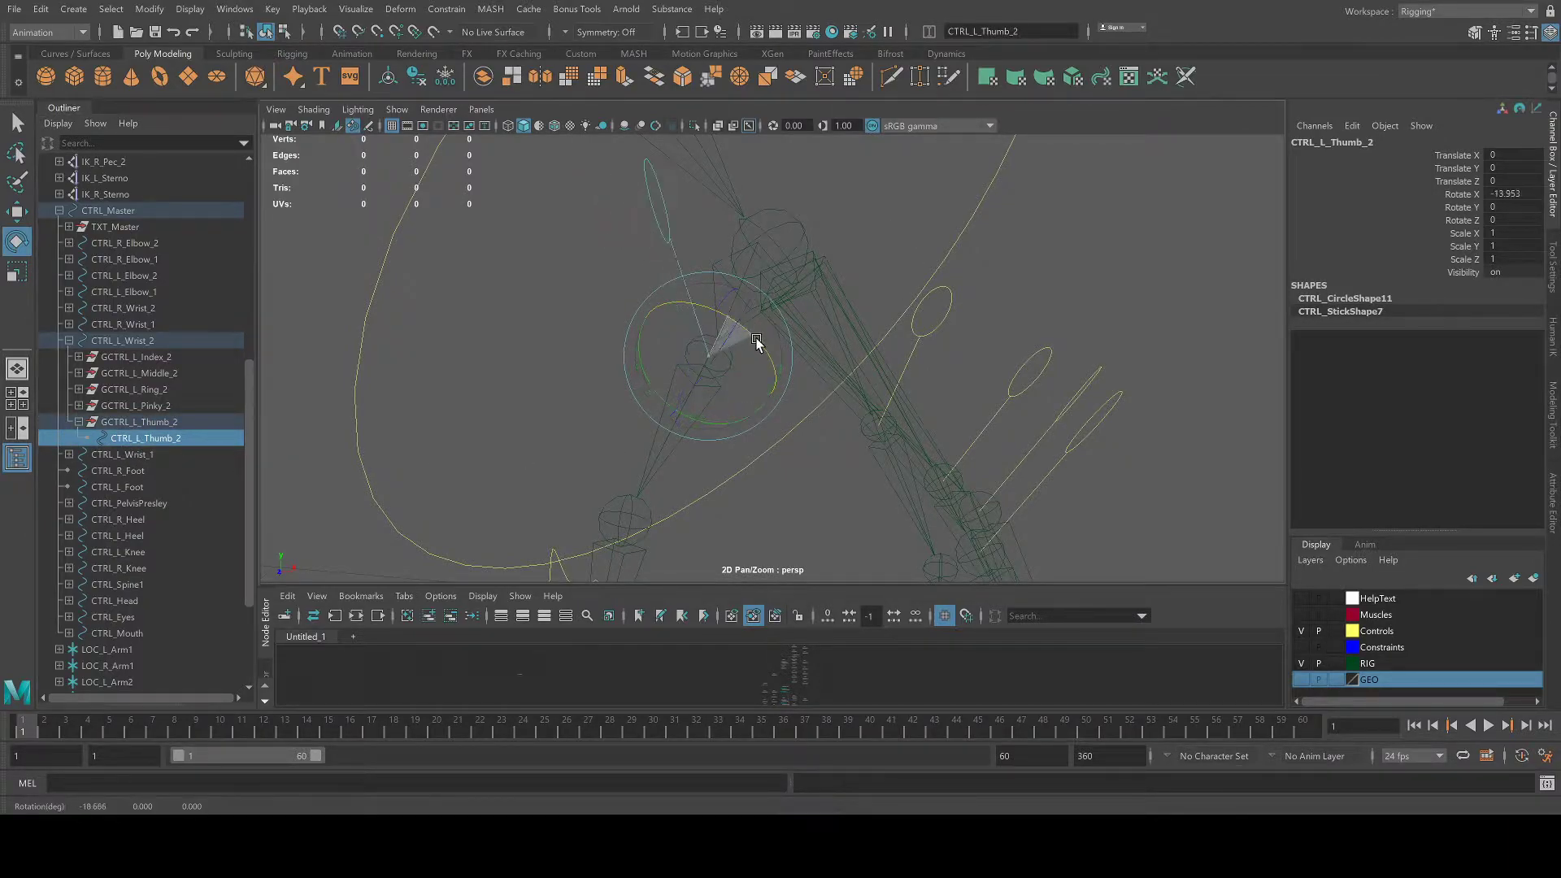
Test-rotate CTRL_L_Thumb_2 inside GCTRL_L_Thumb_2 to confirm it turns along the thumb.
drag(756, 339, 826, 374)
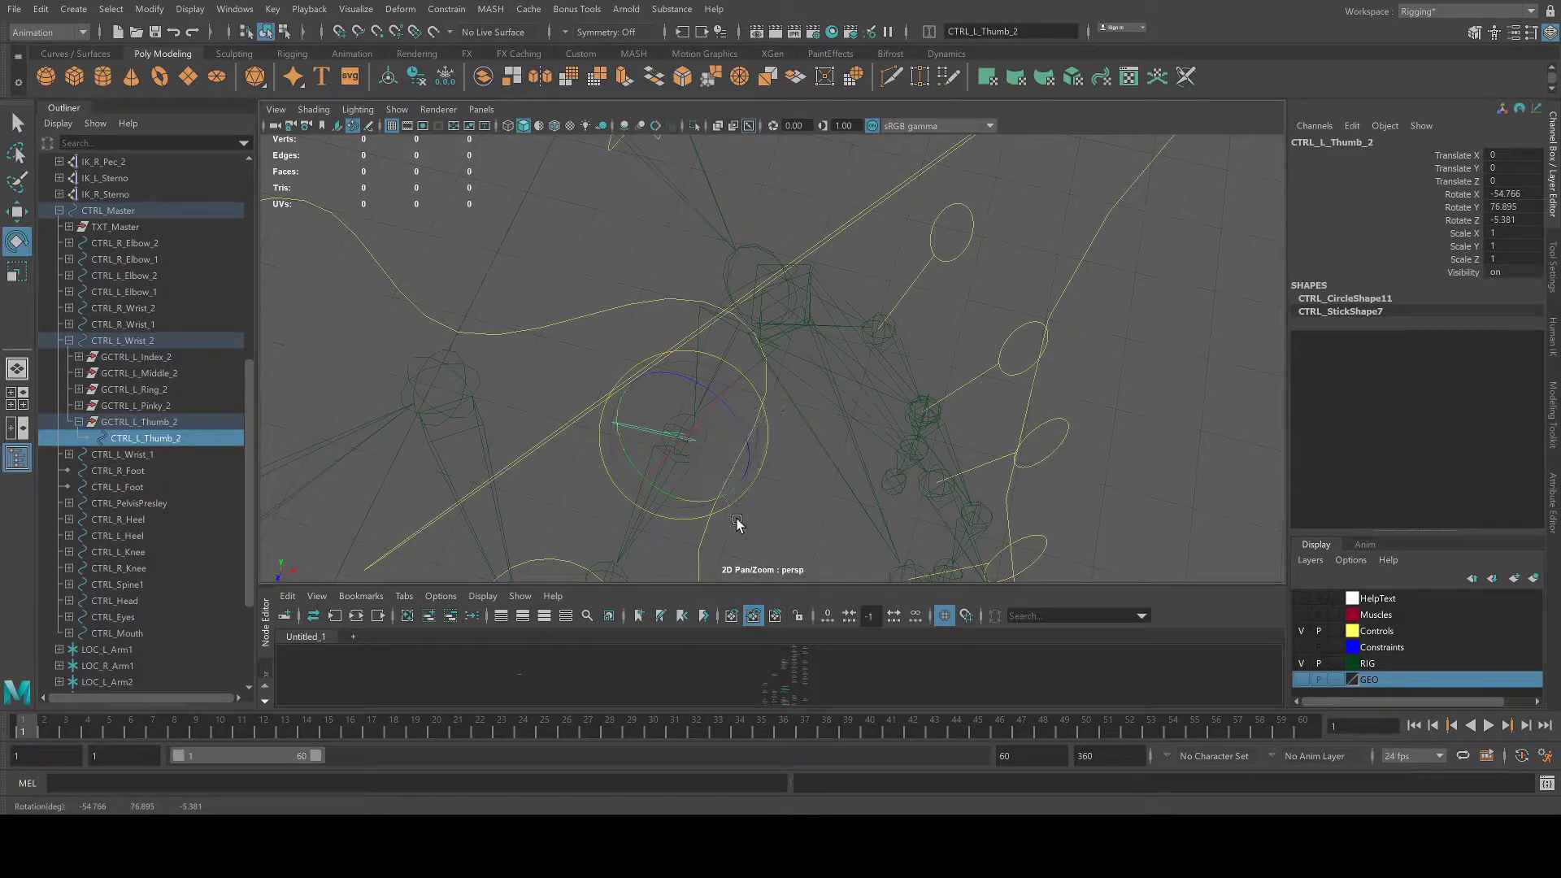
drag(736, 525, 811, 381)
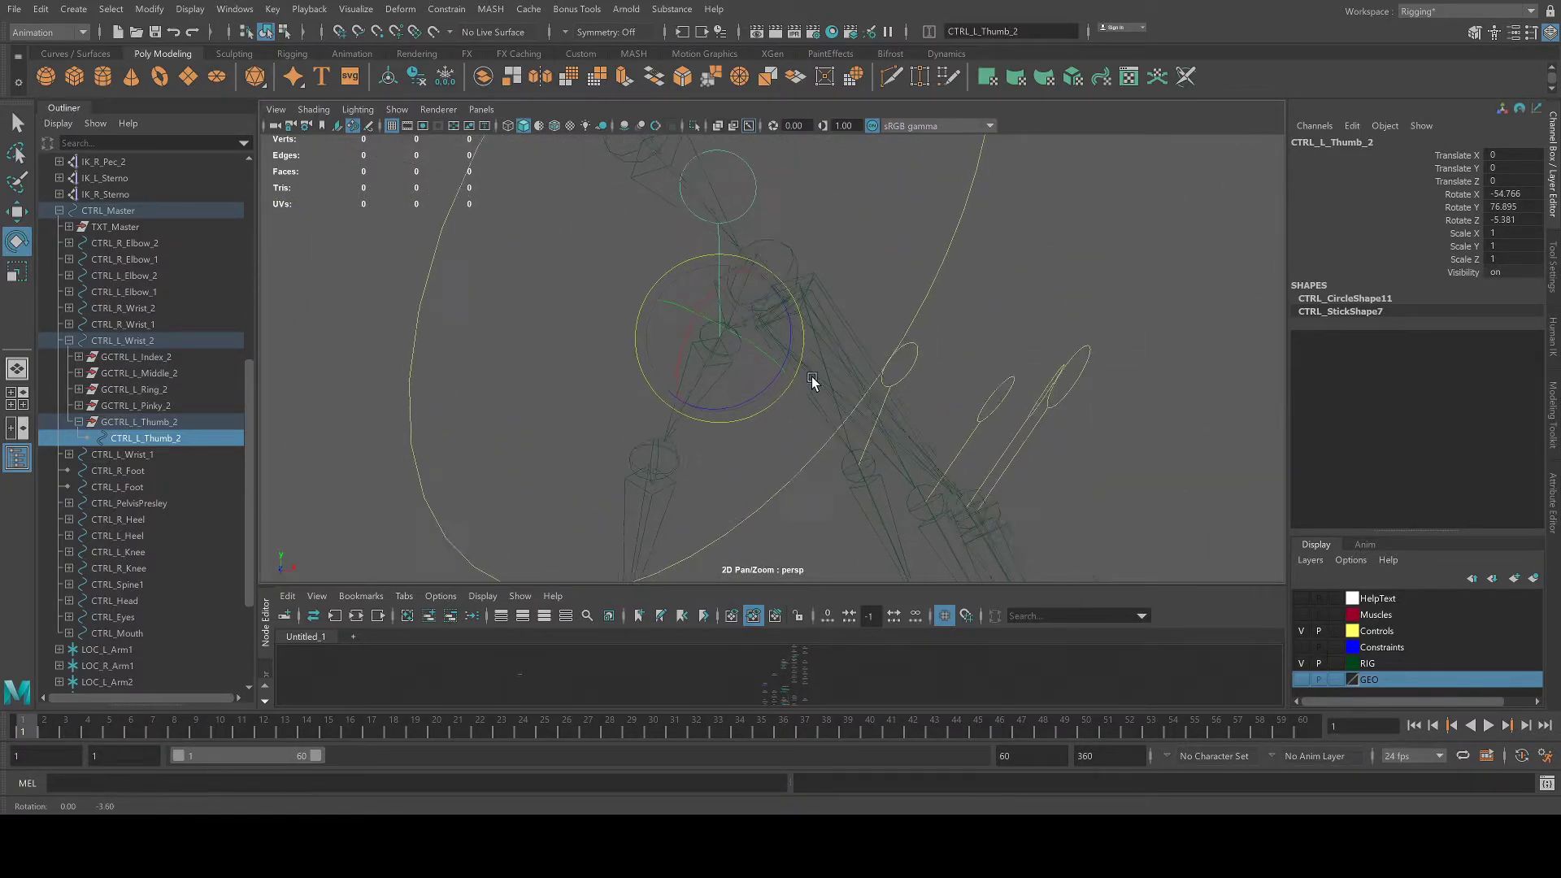
drag(811, 384, 774, 263)
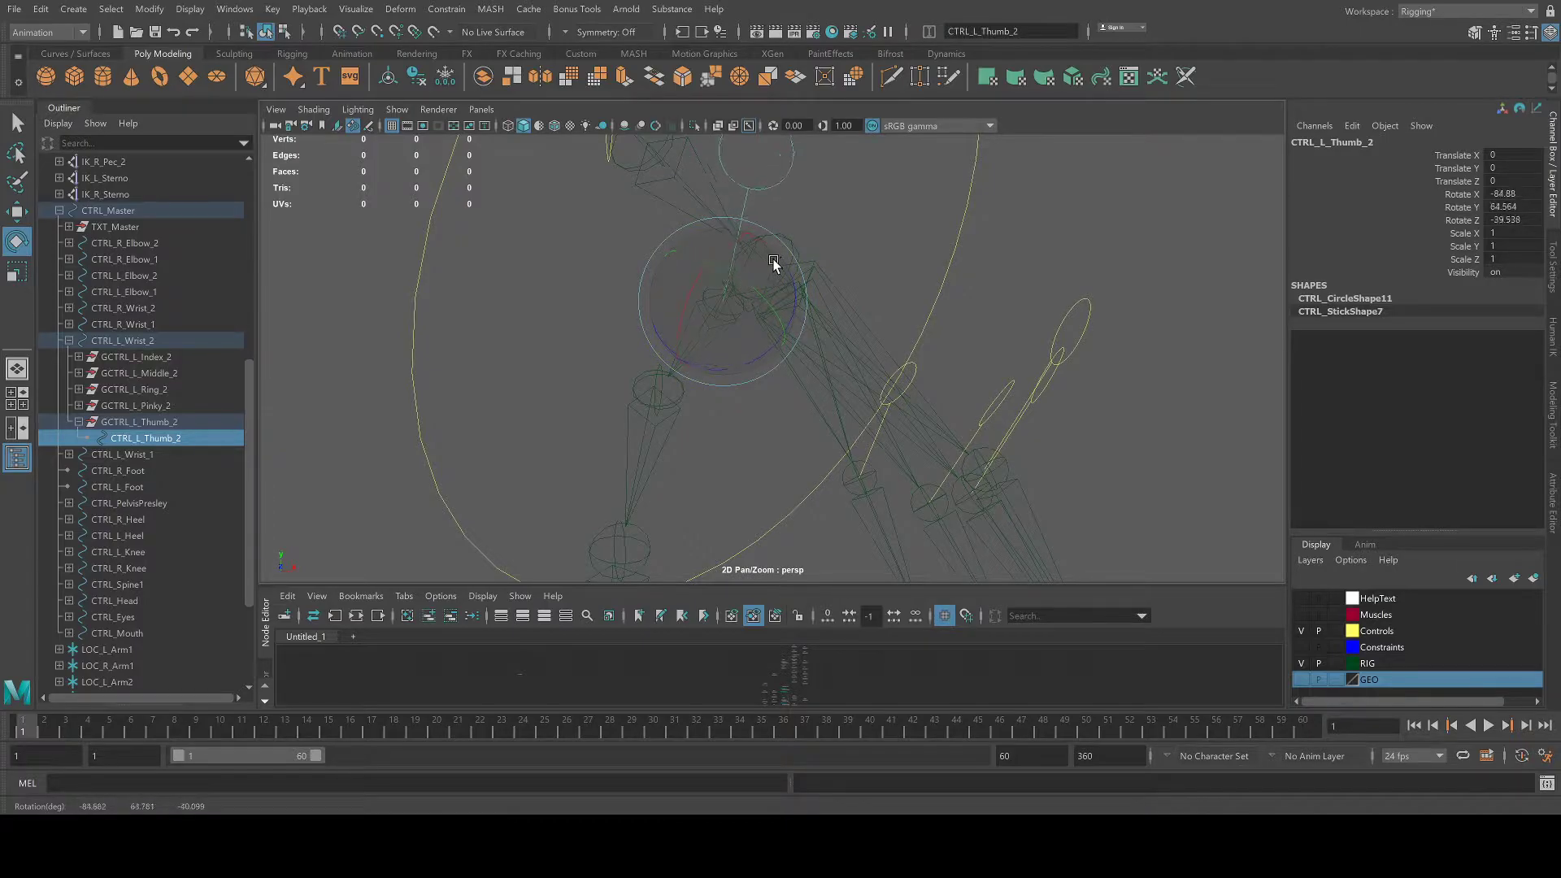
drag(774, 263, 795, 320)
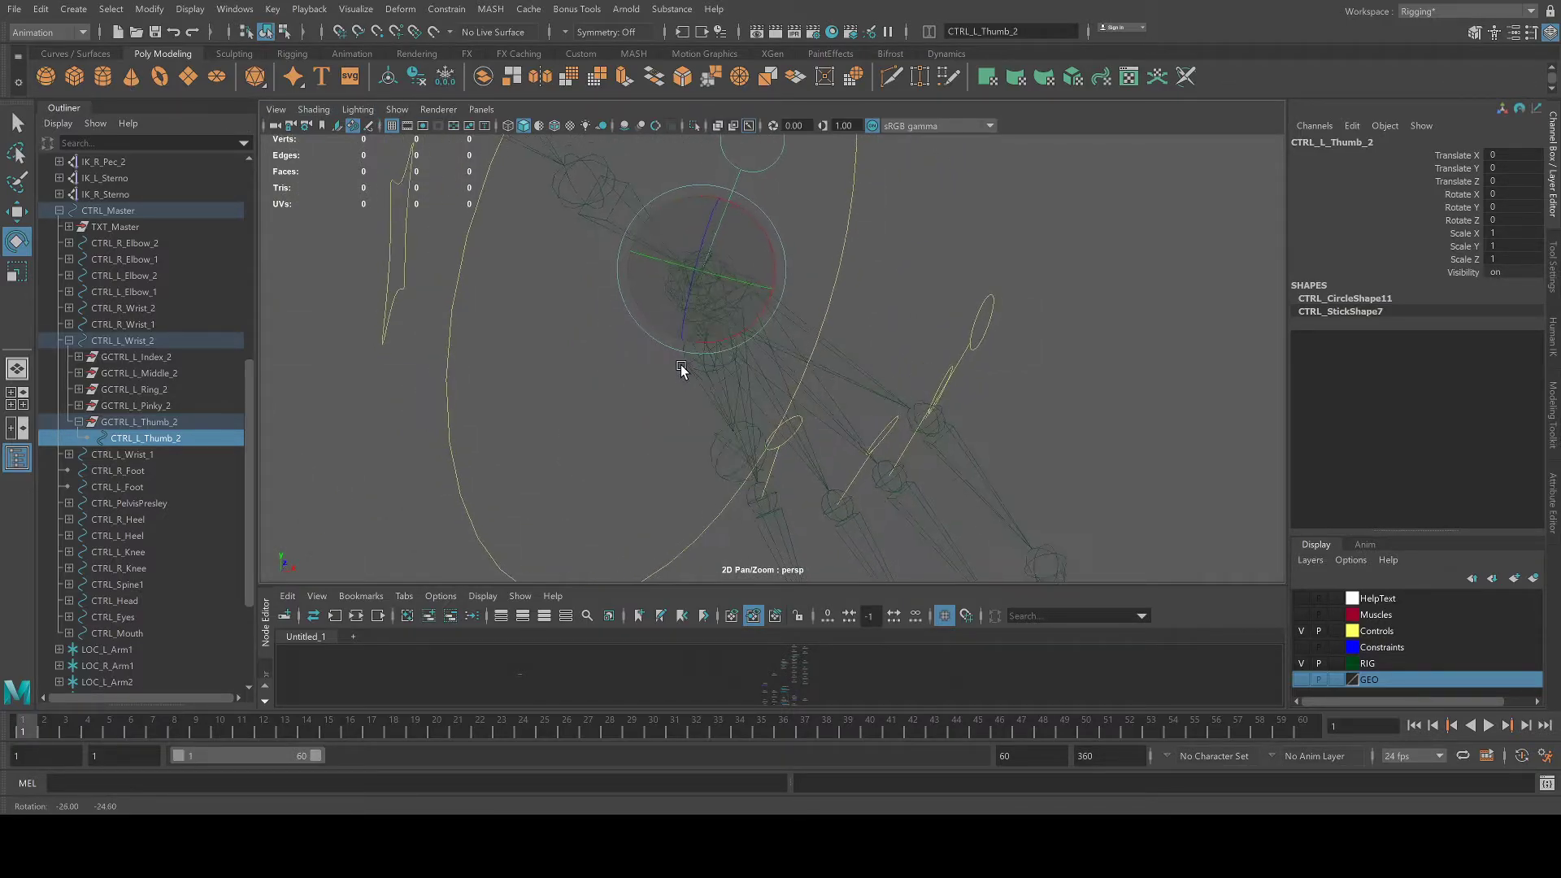
drag(681, 371, 675, 238)
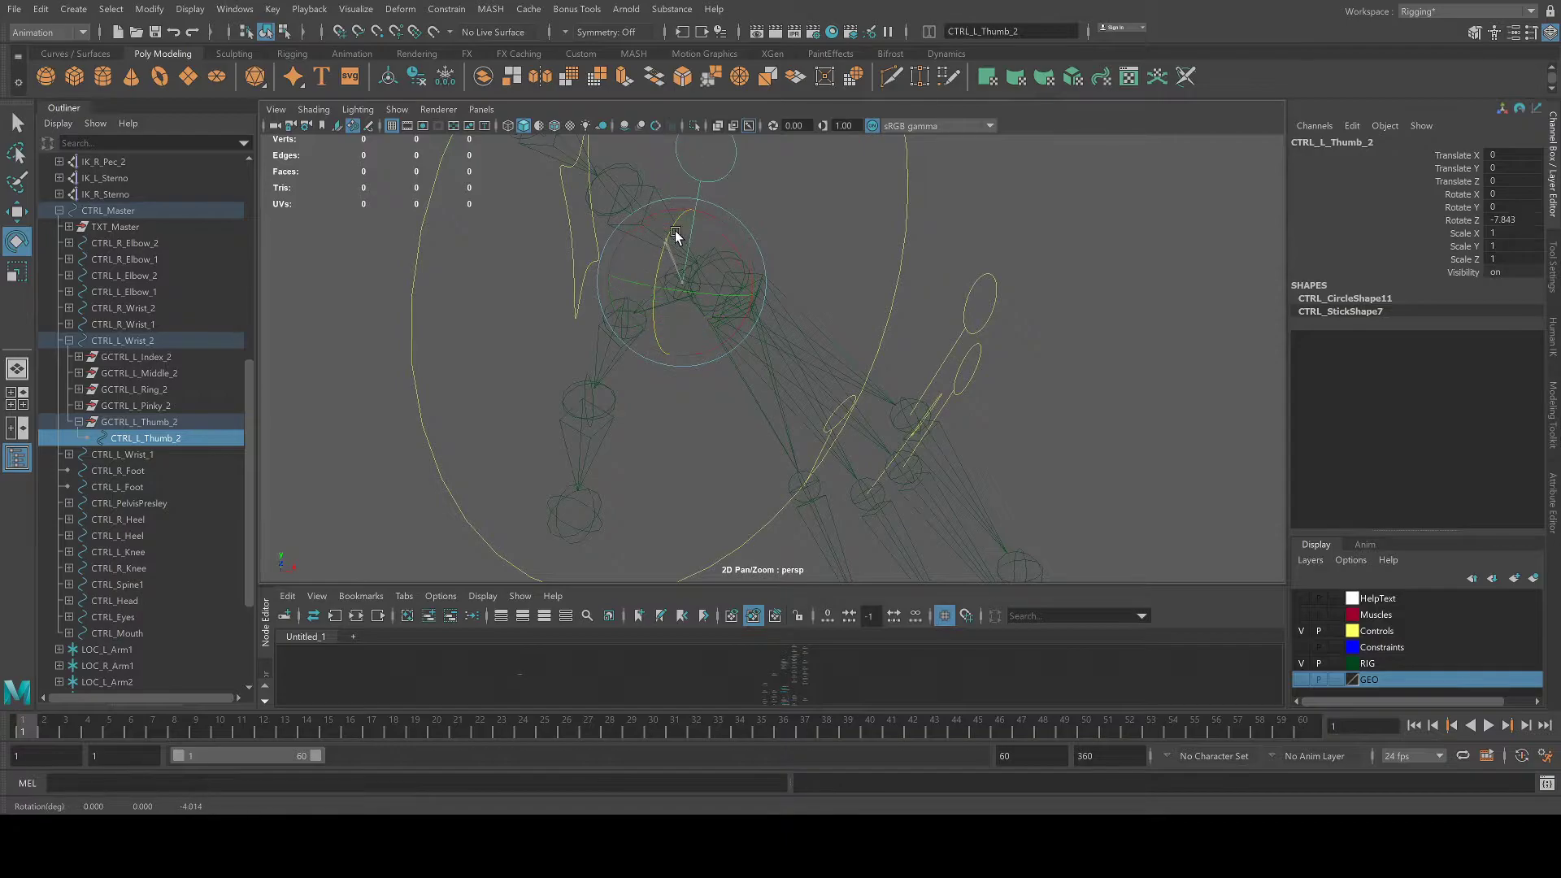
drag(677, 239, 657, 235)
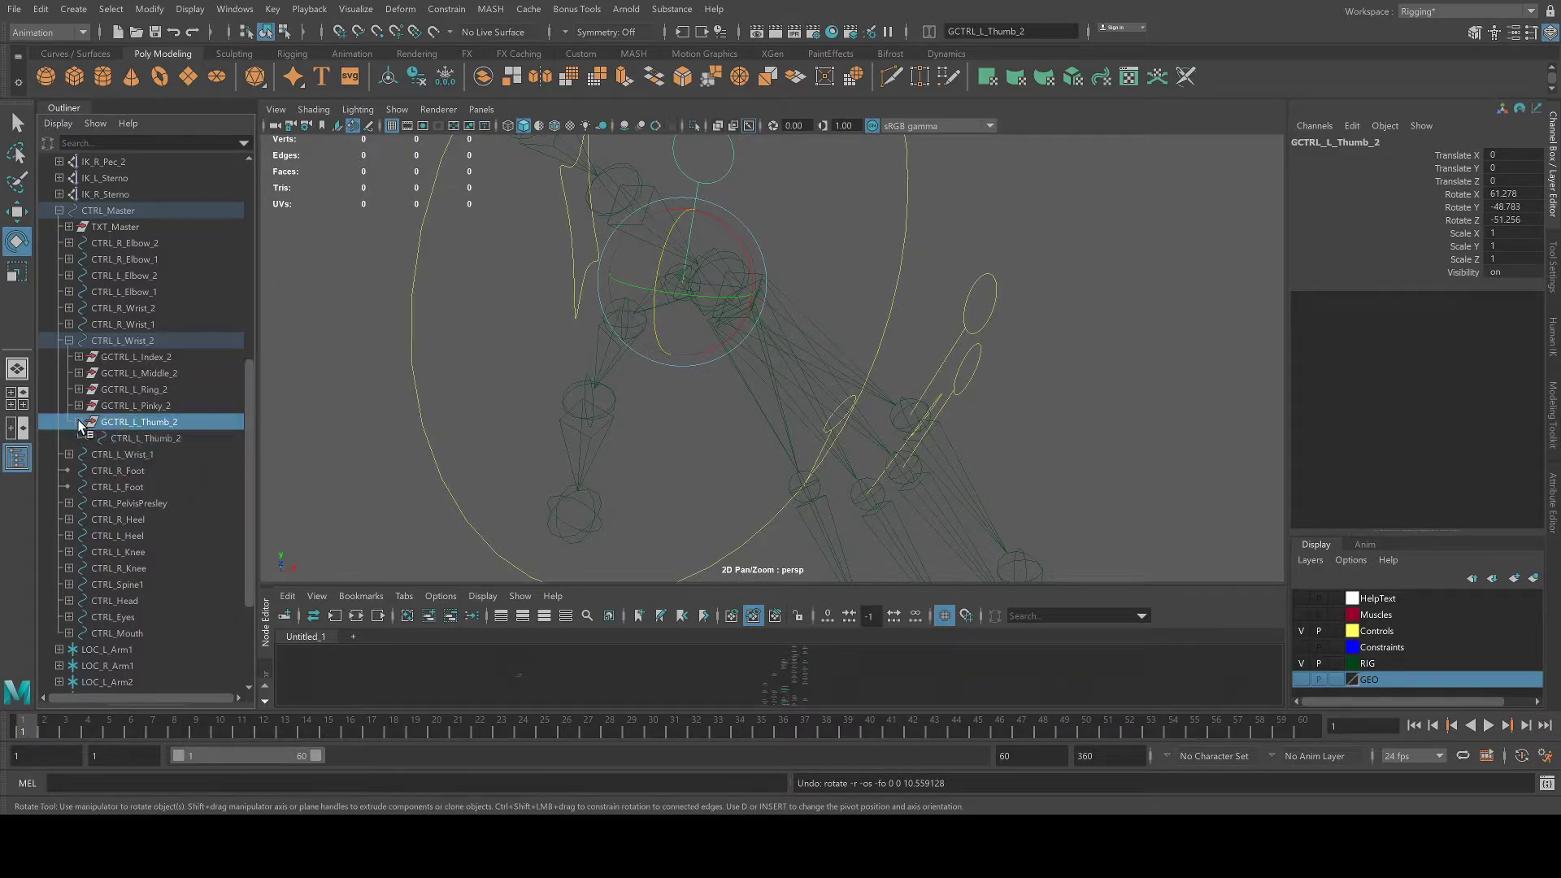
Select CTRL_L_Thumb_2 and confirm its Rotate X/Y/Z all read 0.
click(148, 437)
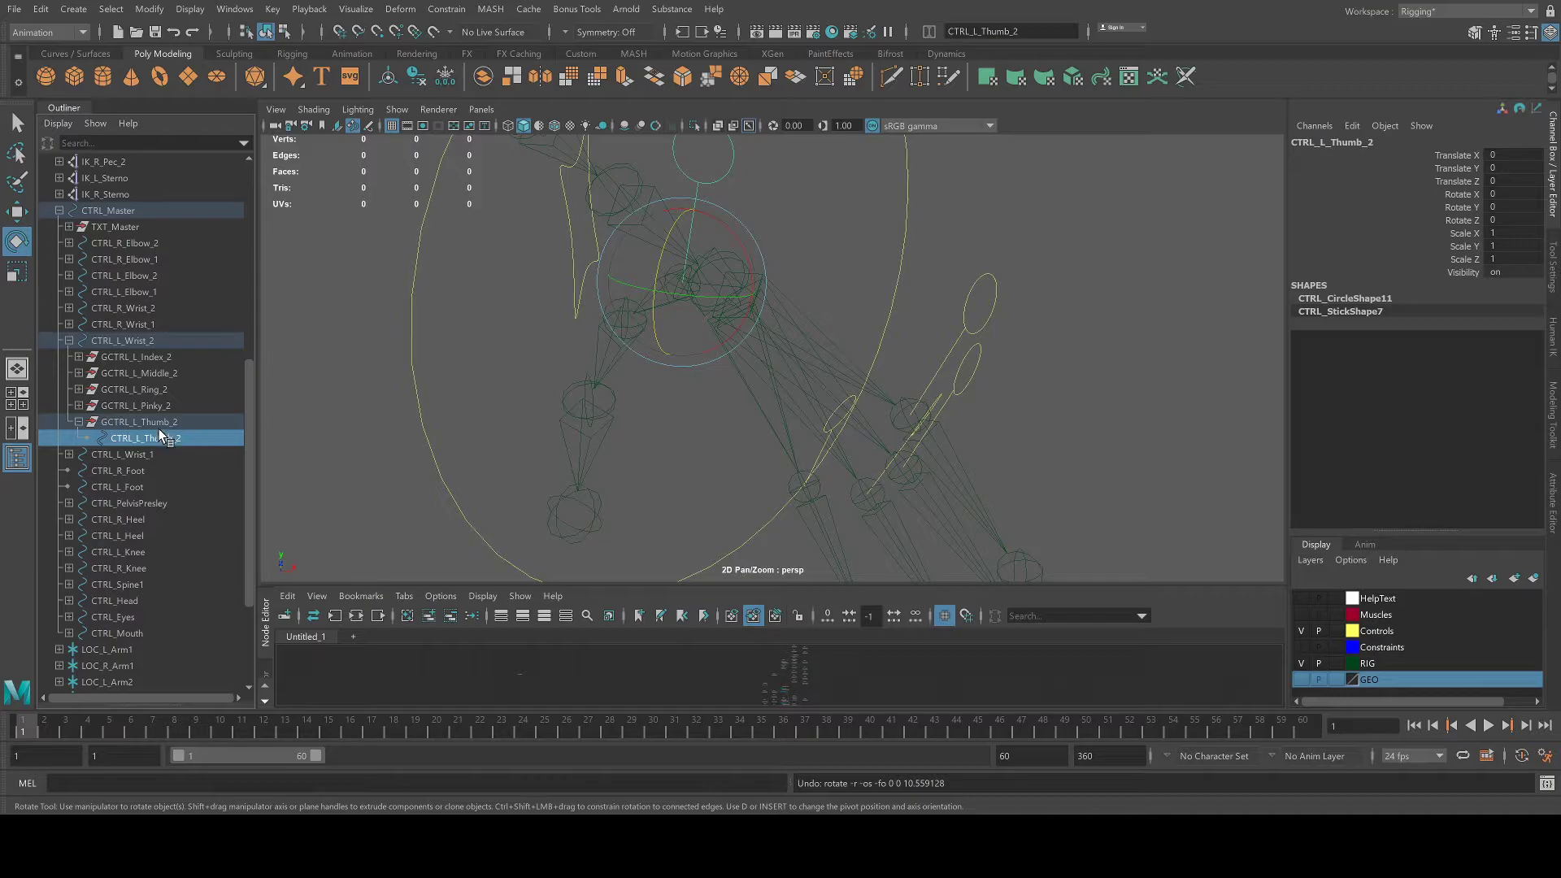
click(135, 421)
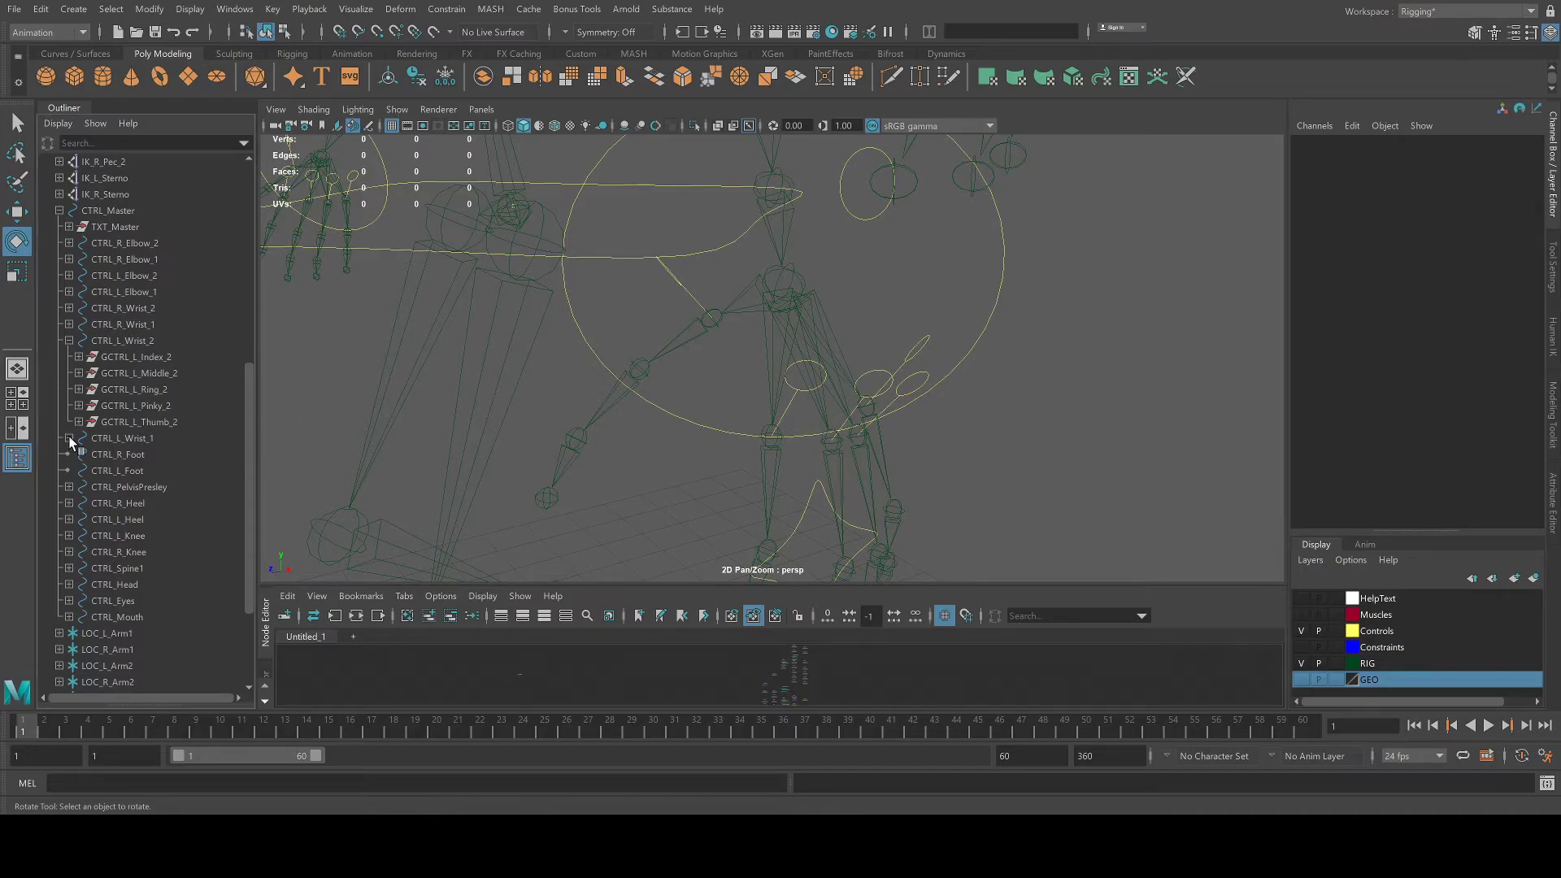
Expand another wrist control to show its finger offset groups.
click(68, 323)
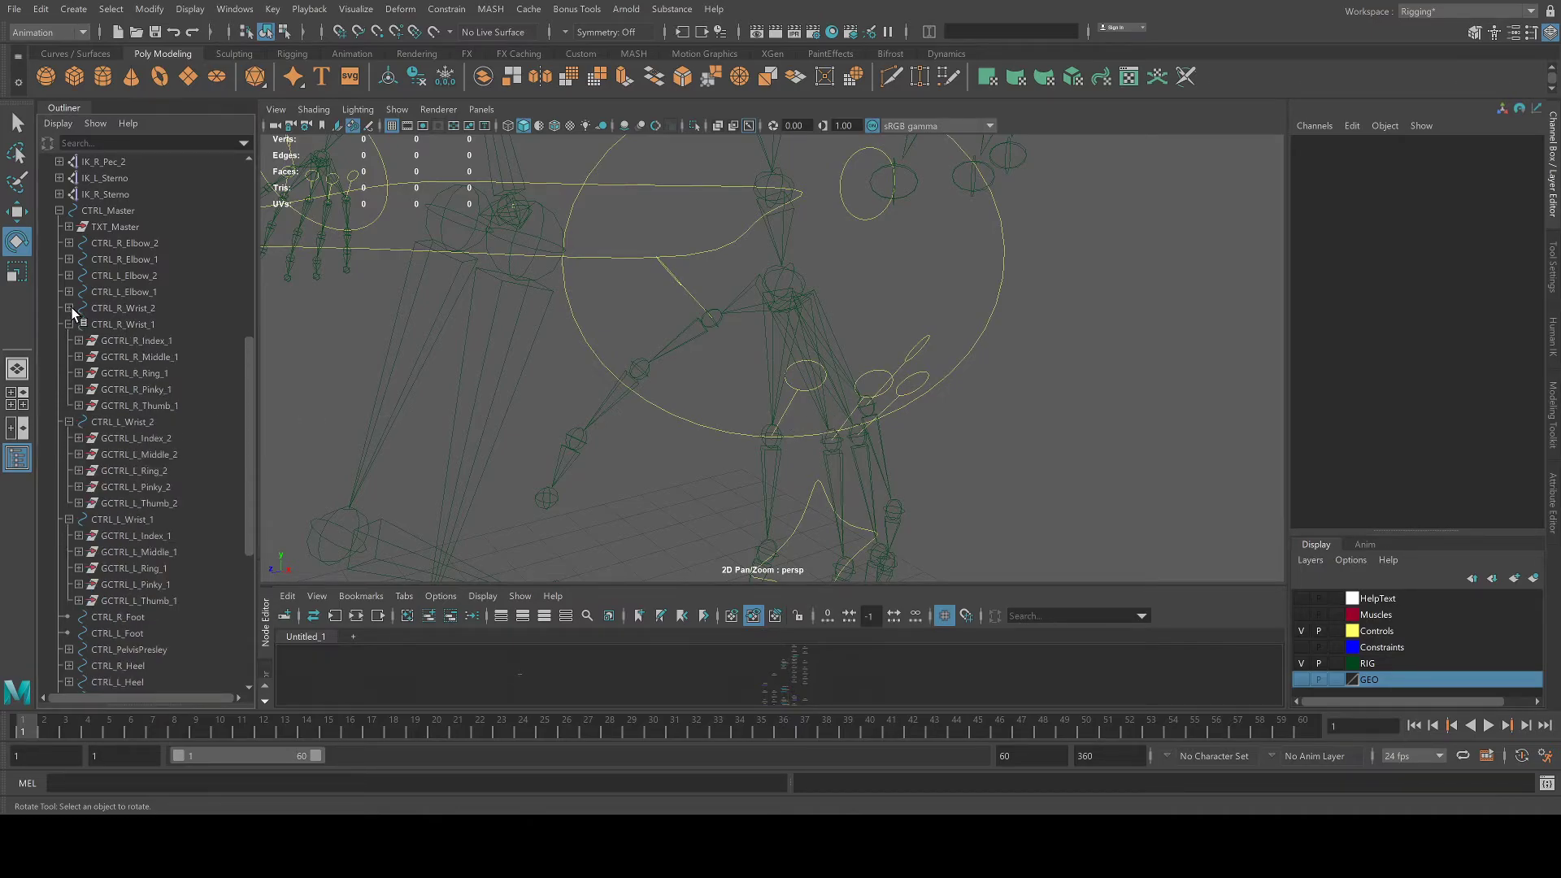